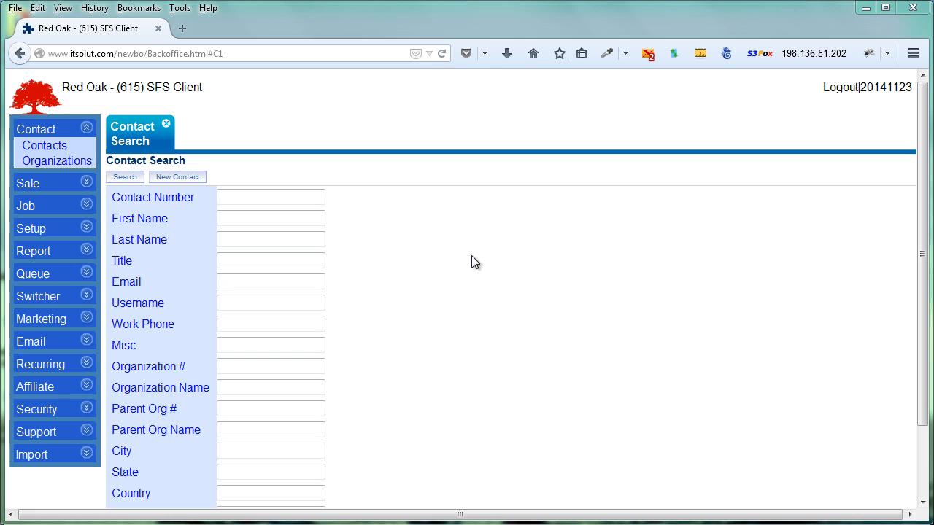
Expand the Email navigation section and open the List Search tab.
click(272, 219)
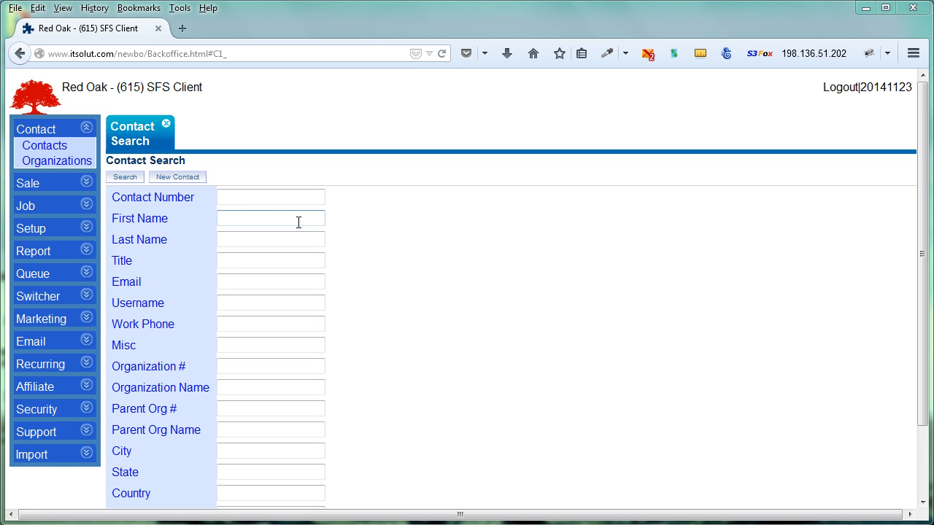
mouse_move(171, 253)
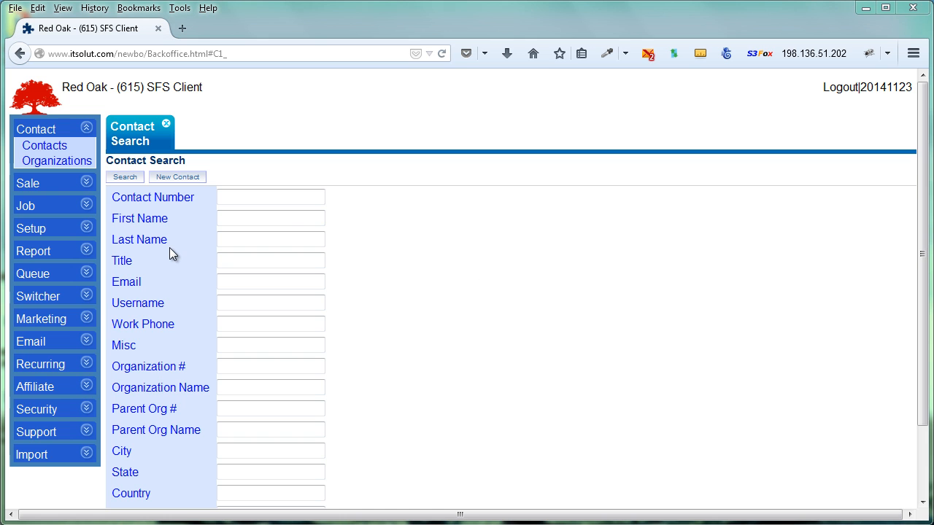
mouse_move(143, 259)
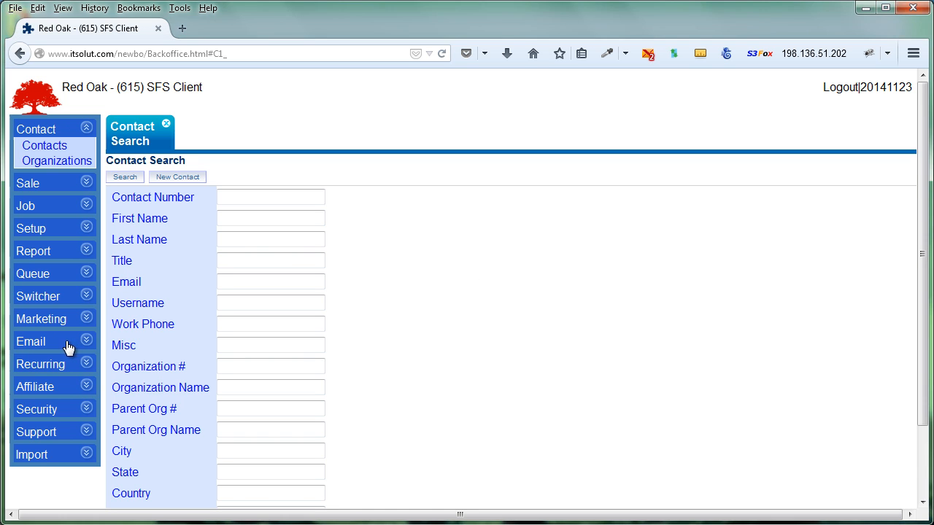
click(32, 341)
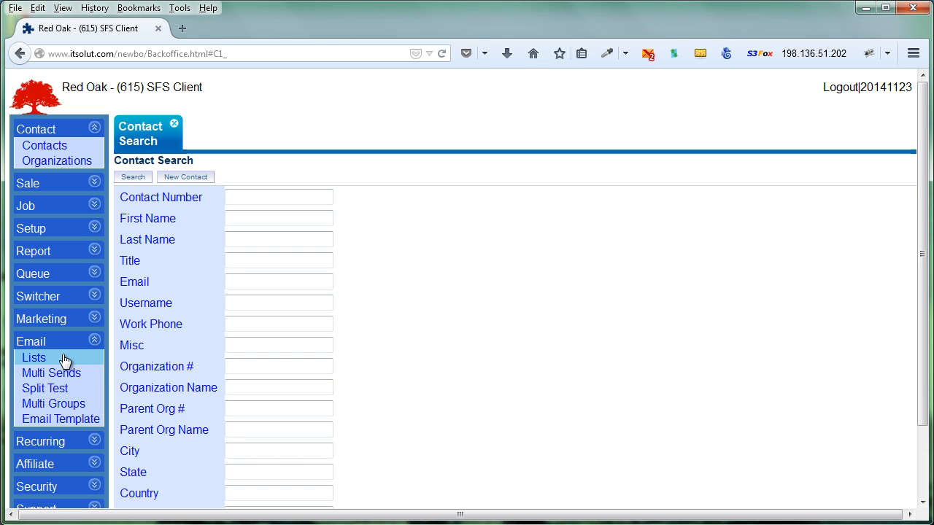
mouse_move(52, 359)
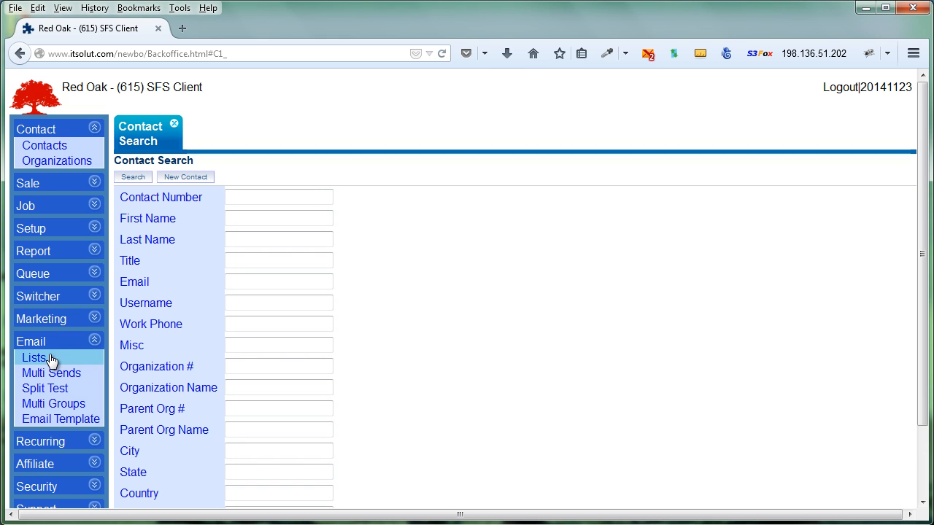
click(33, 358)
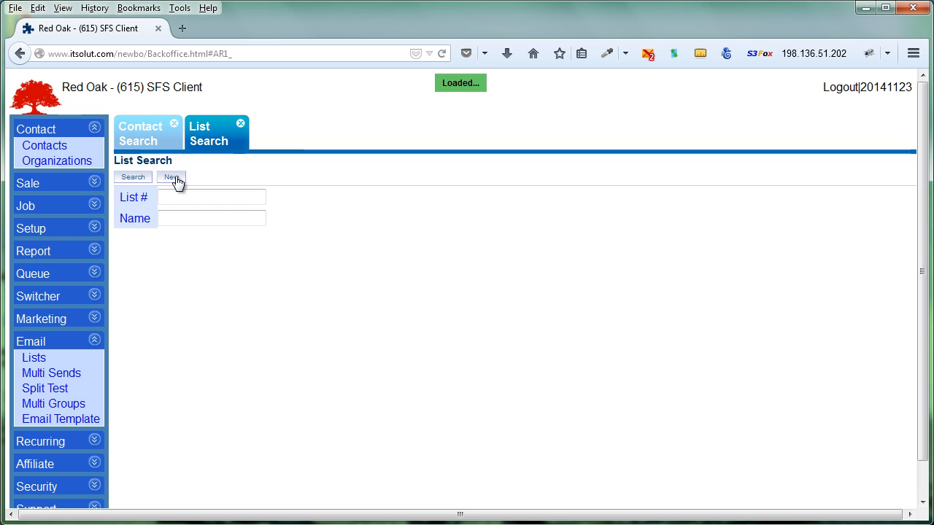
Create a new list with Name GardeningOptin and Description Gardening Optin.
click(169, 176)
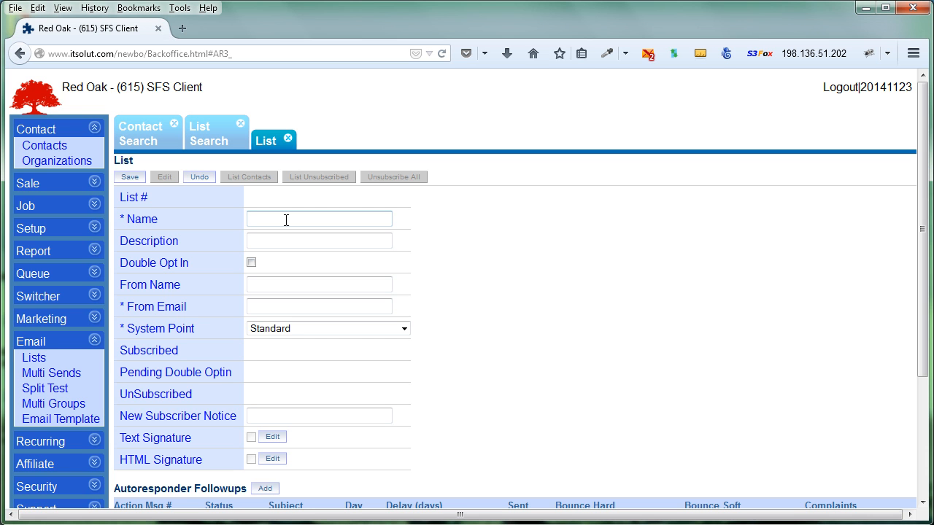
text(Gar)
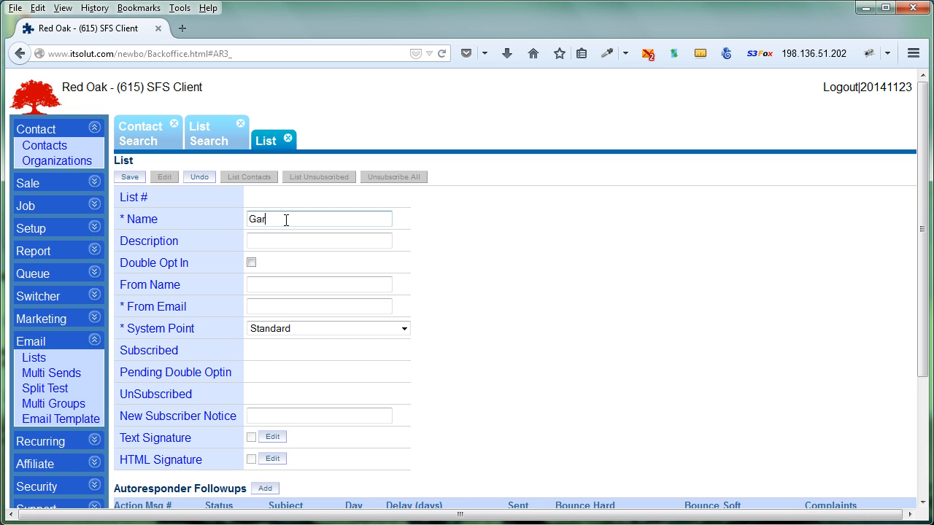
text(den)
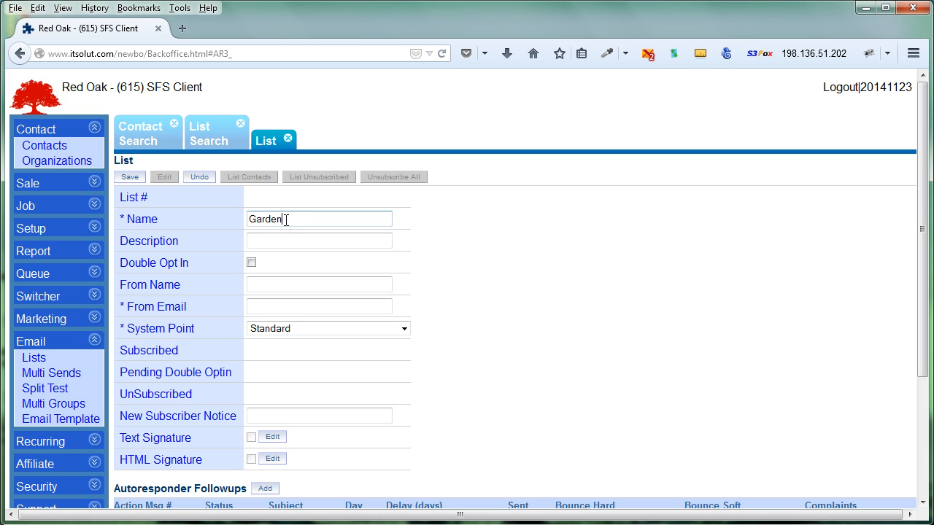
text(ingOptin)
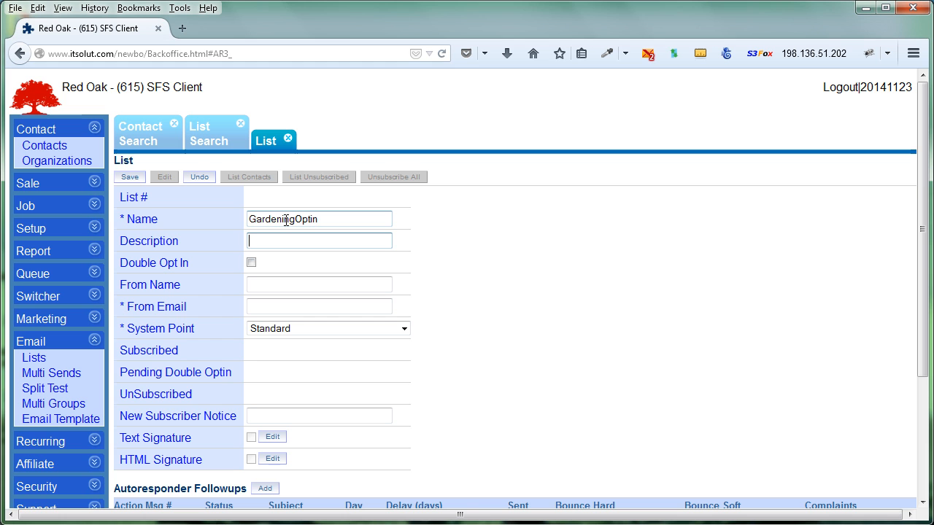
text(Gardening Optin)
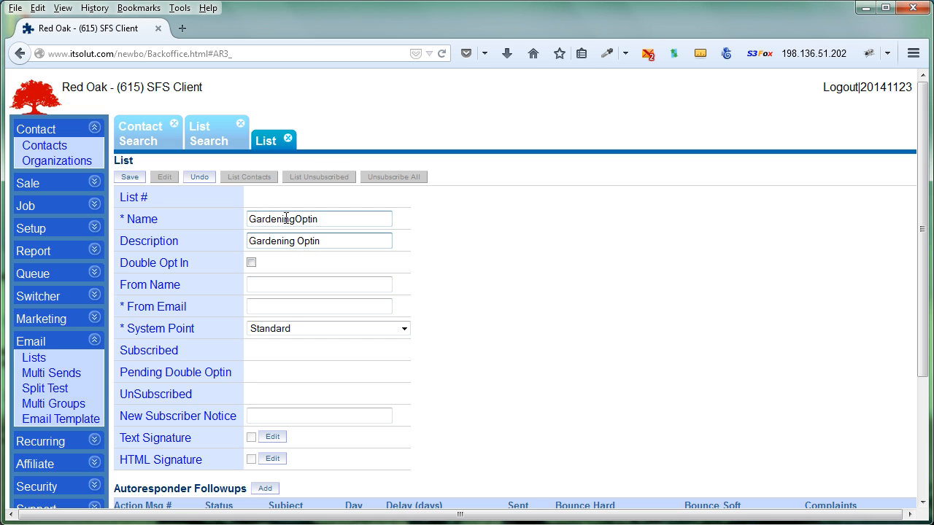
mouse_move(318, 219)
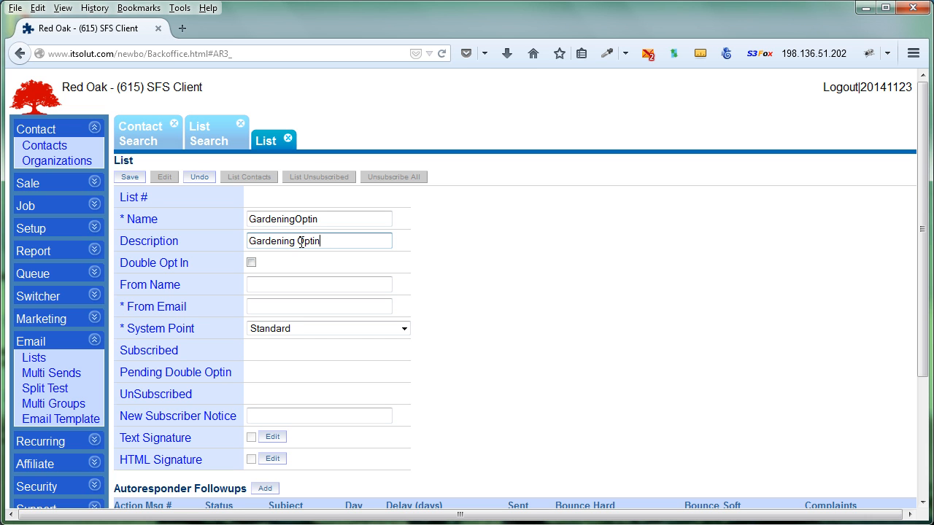
Replace 'Optin' so the description reads Gardening Prospects.
double_click(303, 241)
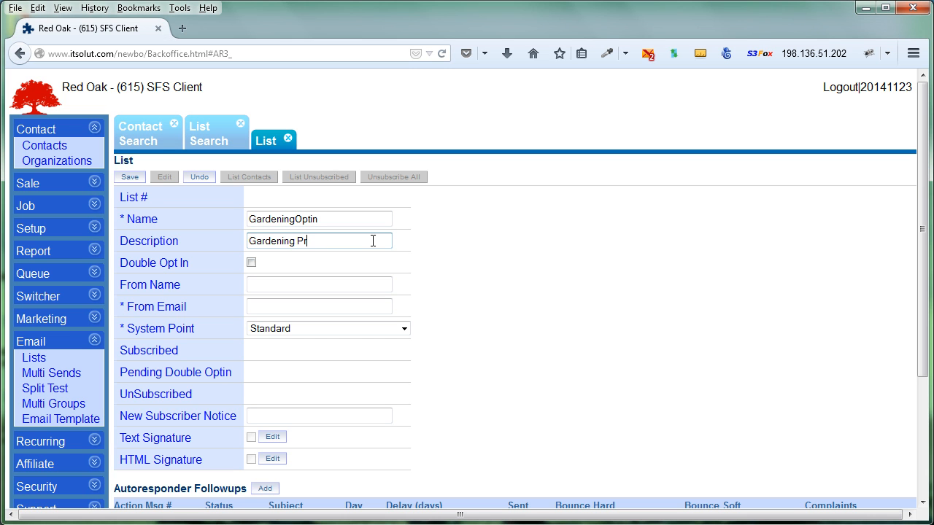
text(ospect)
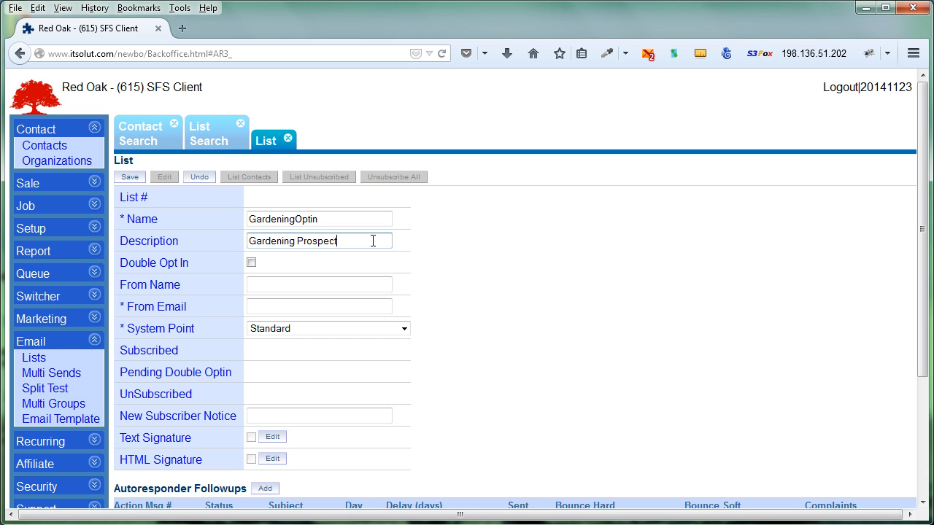
click(318, 284)
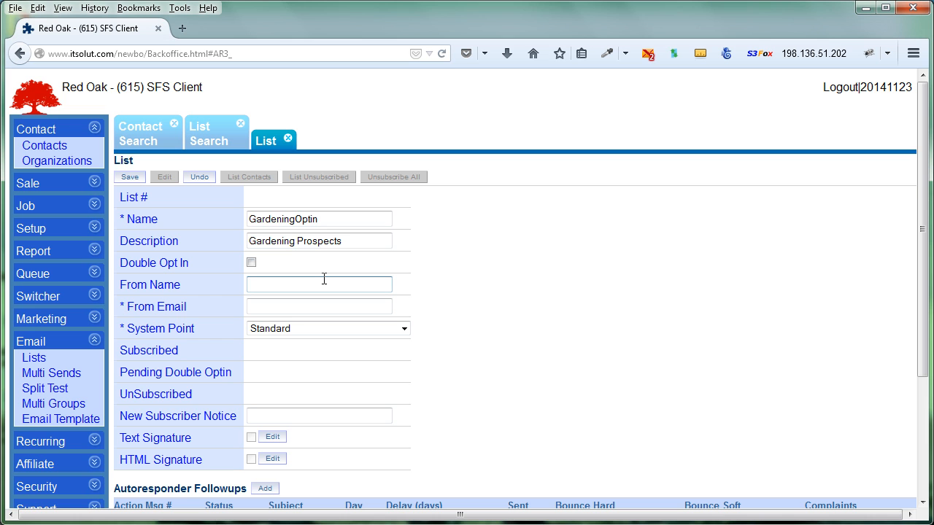
text(Red Oak)
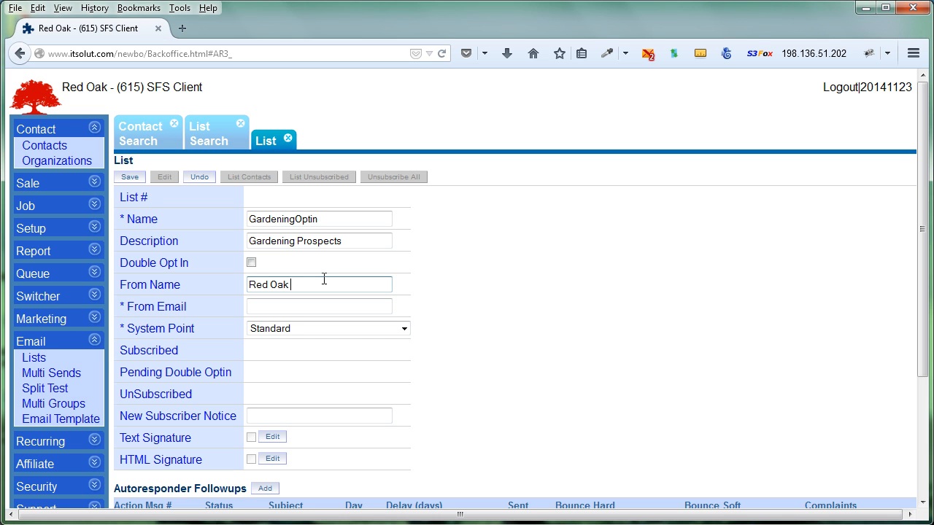
text(Cart)
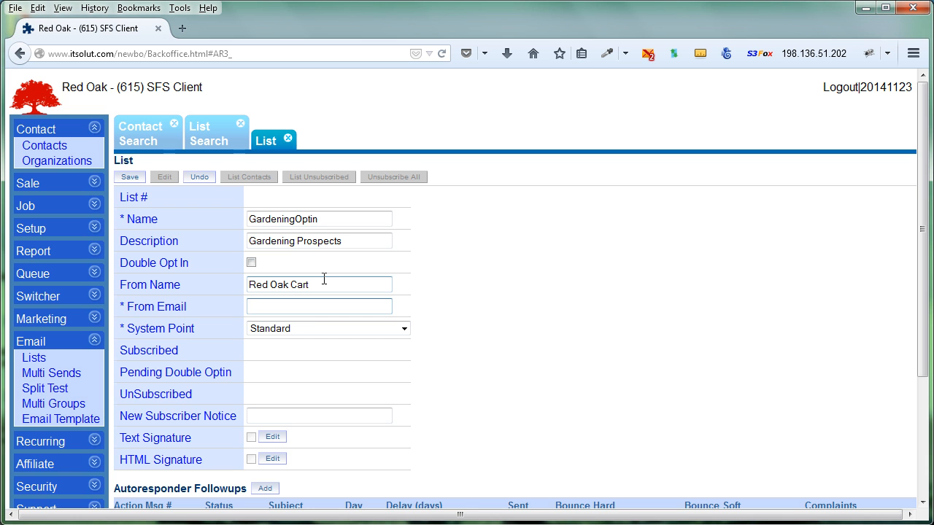
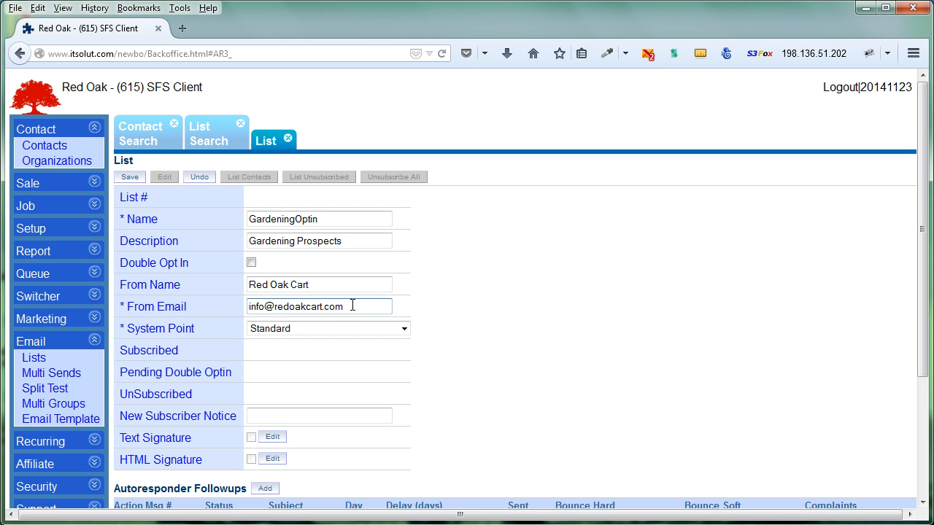
mouse_move(342, 306)
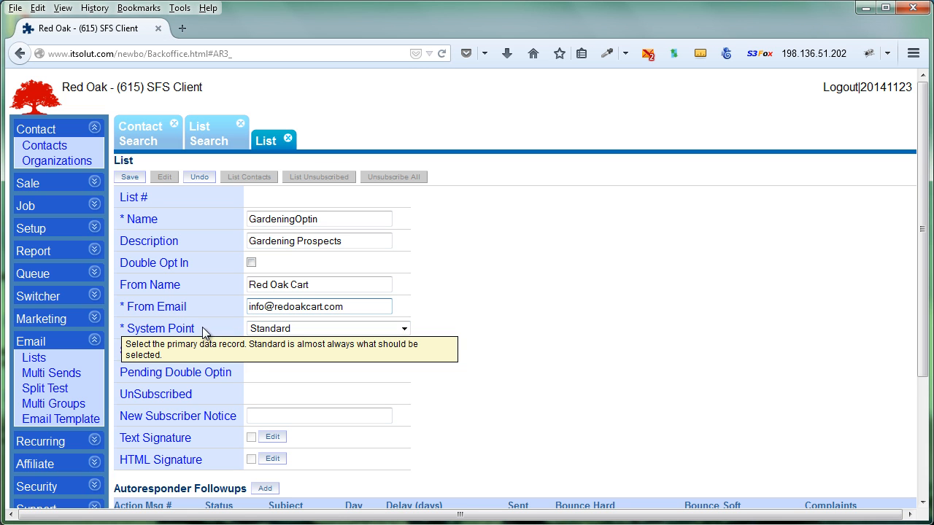
mouse_move(251, 408)
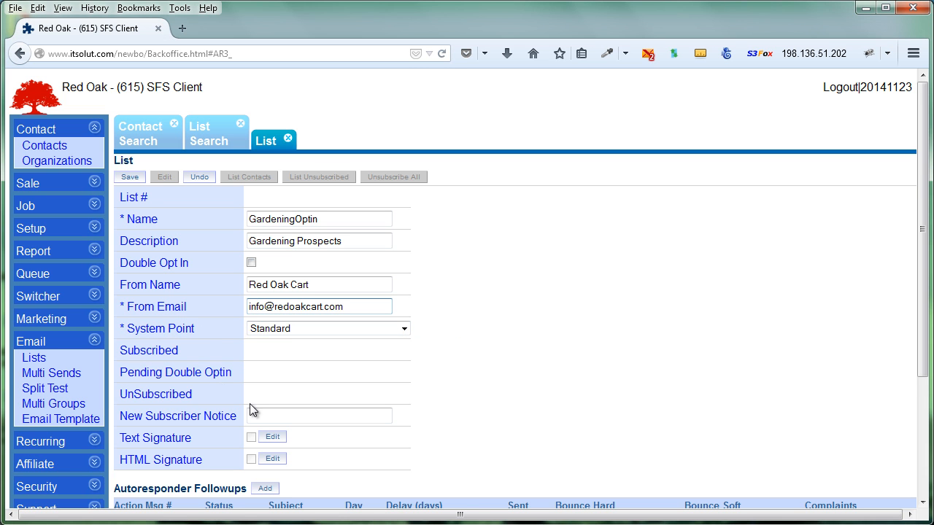
click(318, 416)
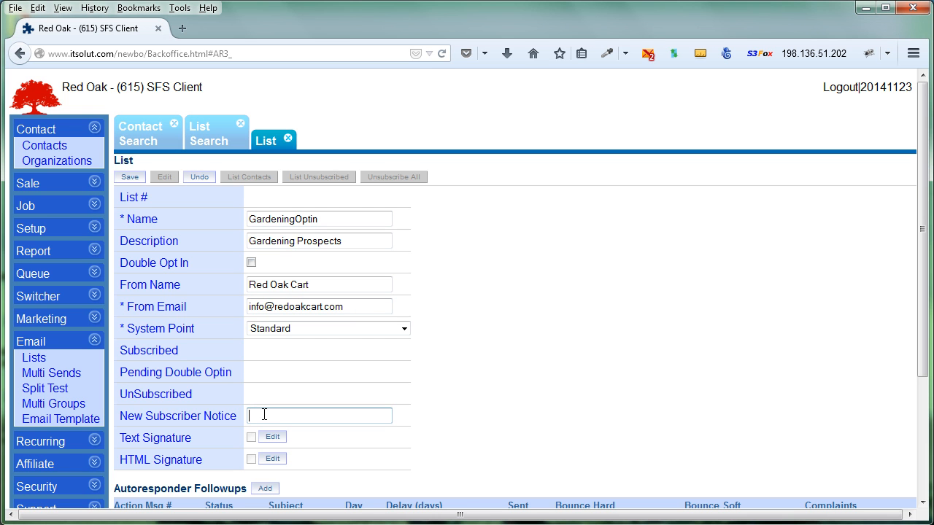
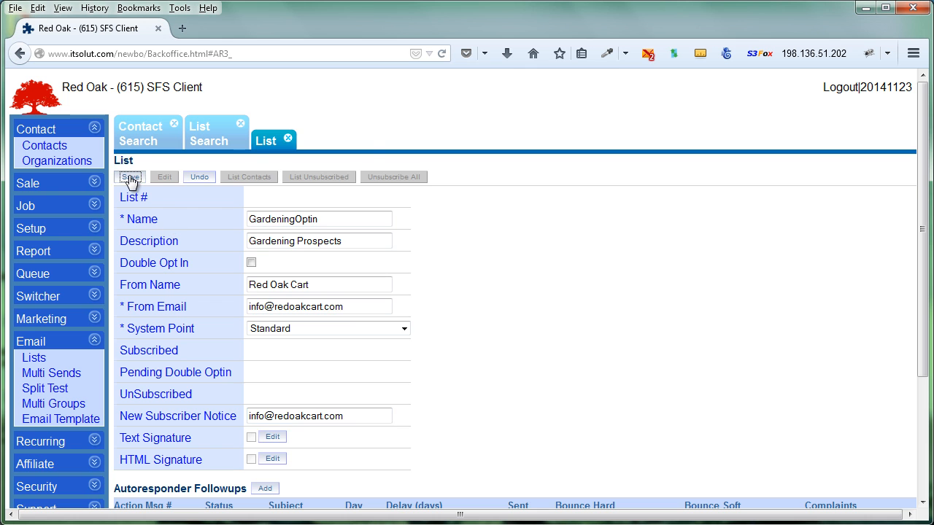
click(130, 176)
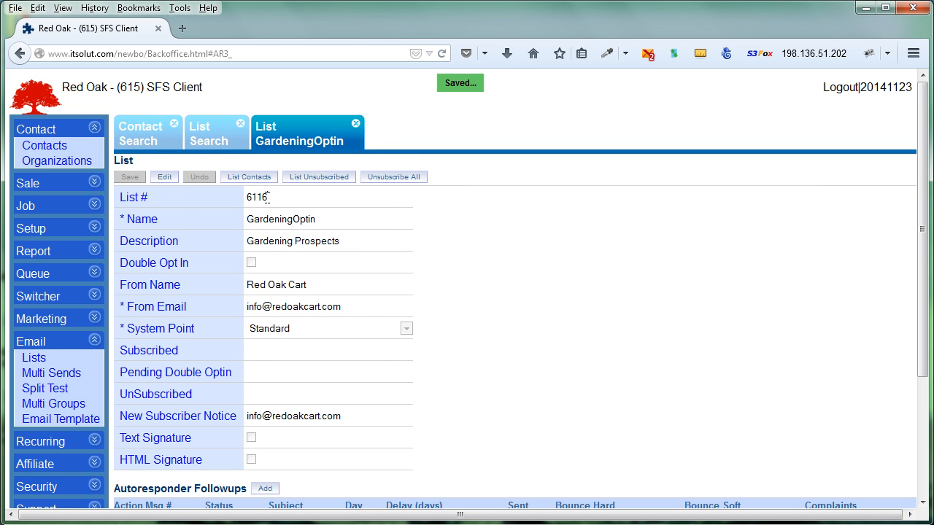